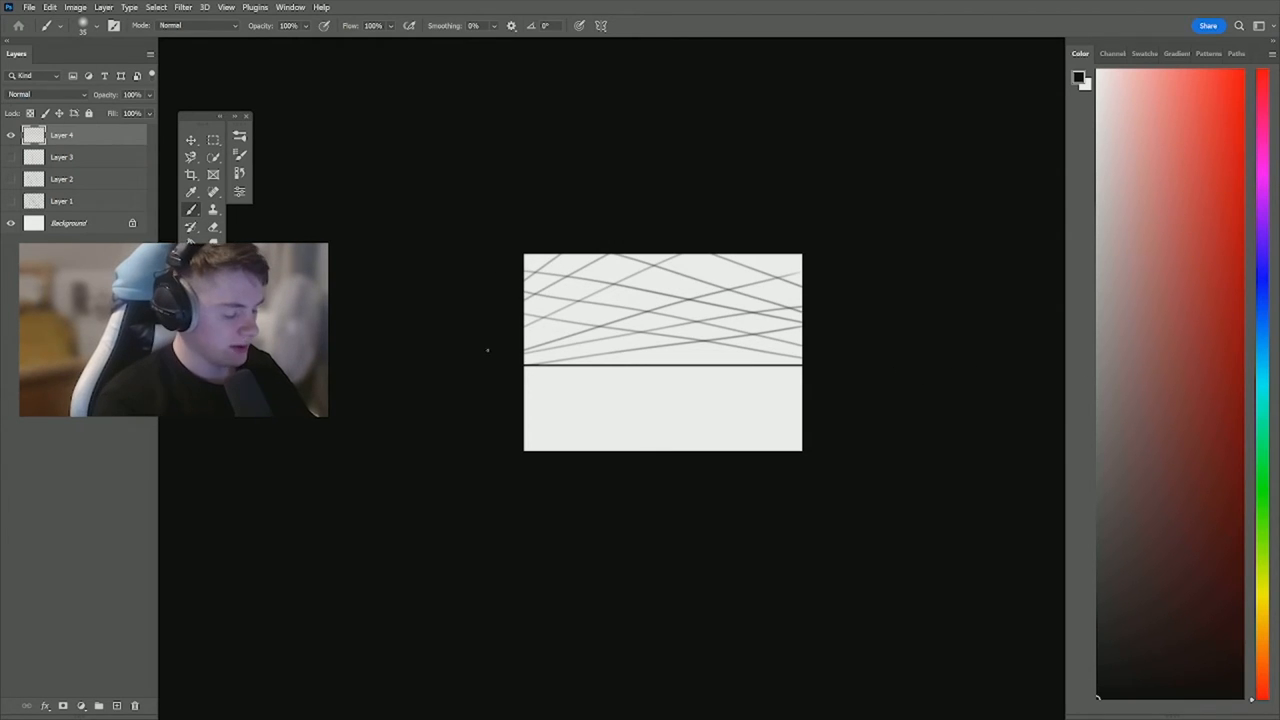
mouse_move(924, 352)
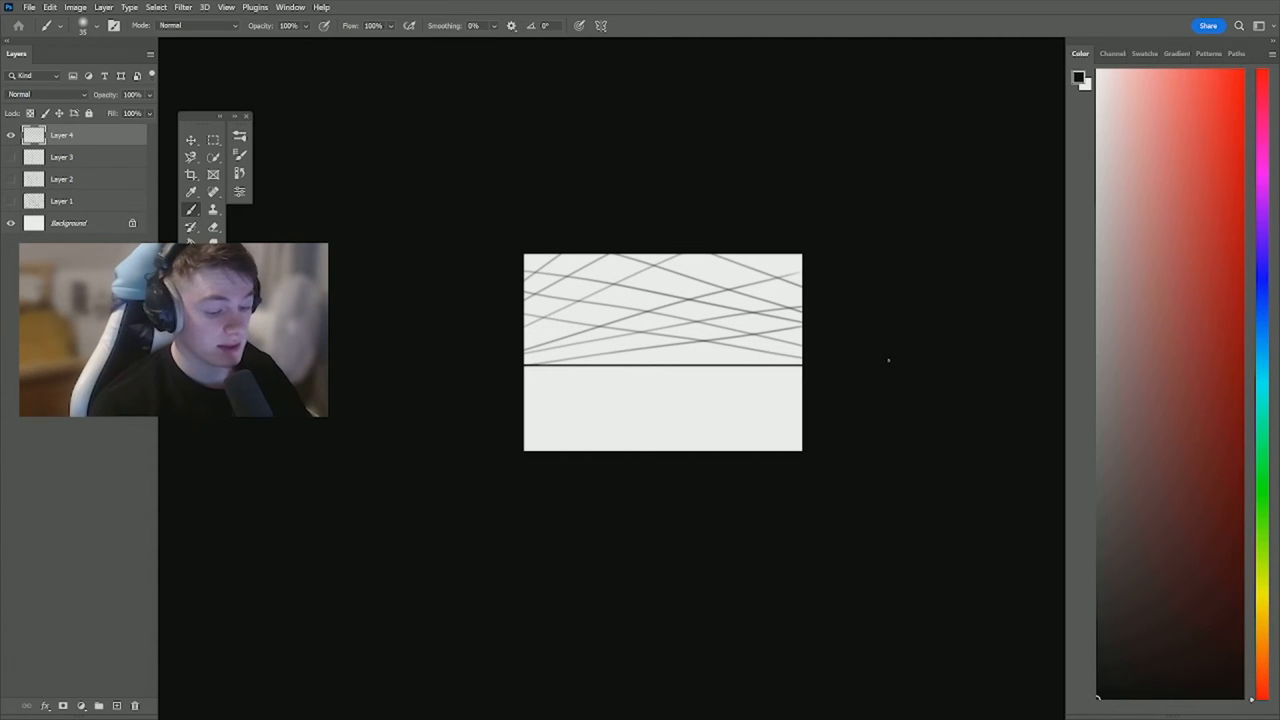
mouse_move(832, 292)
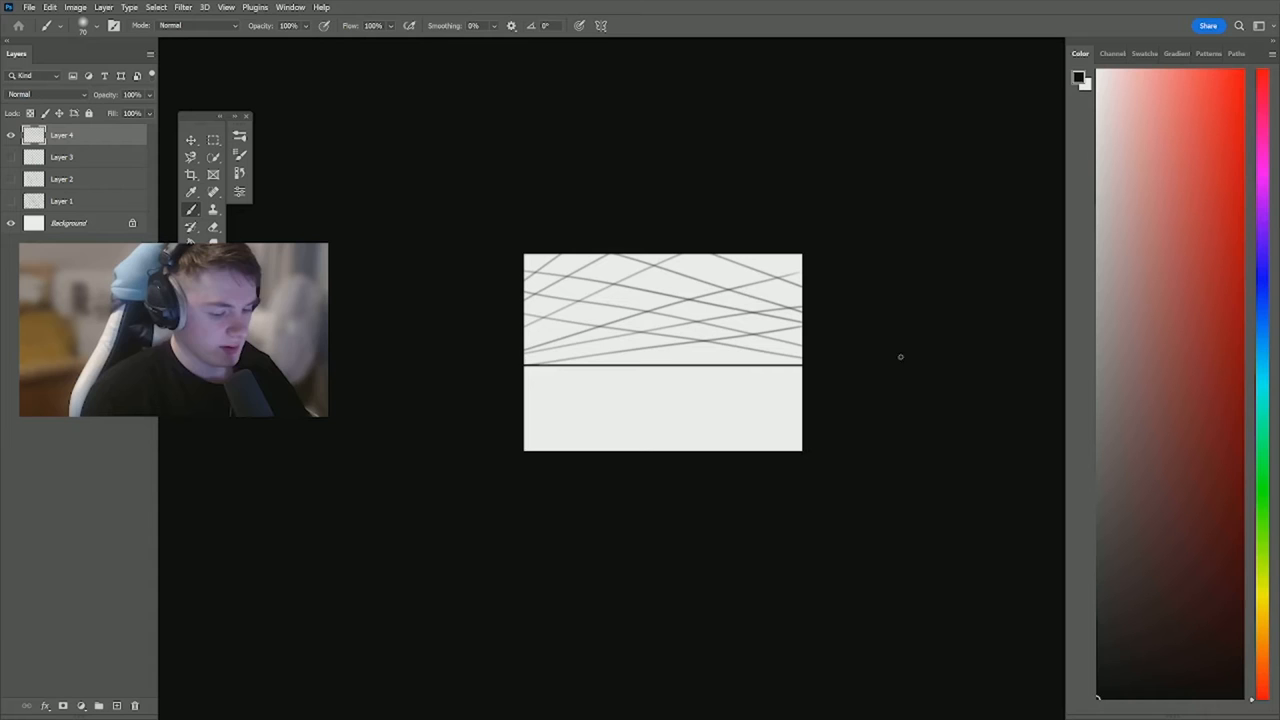
mouse_move(868, 392)
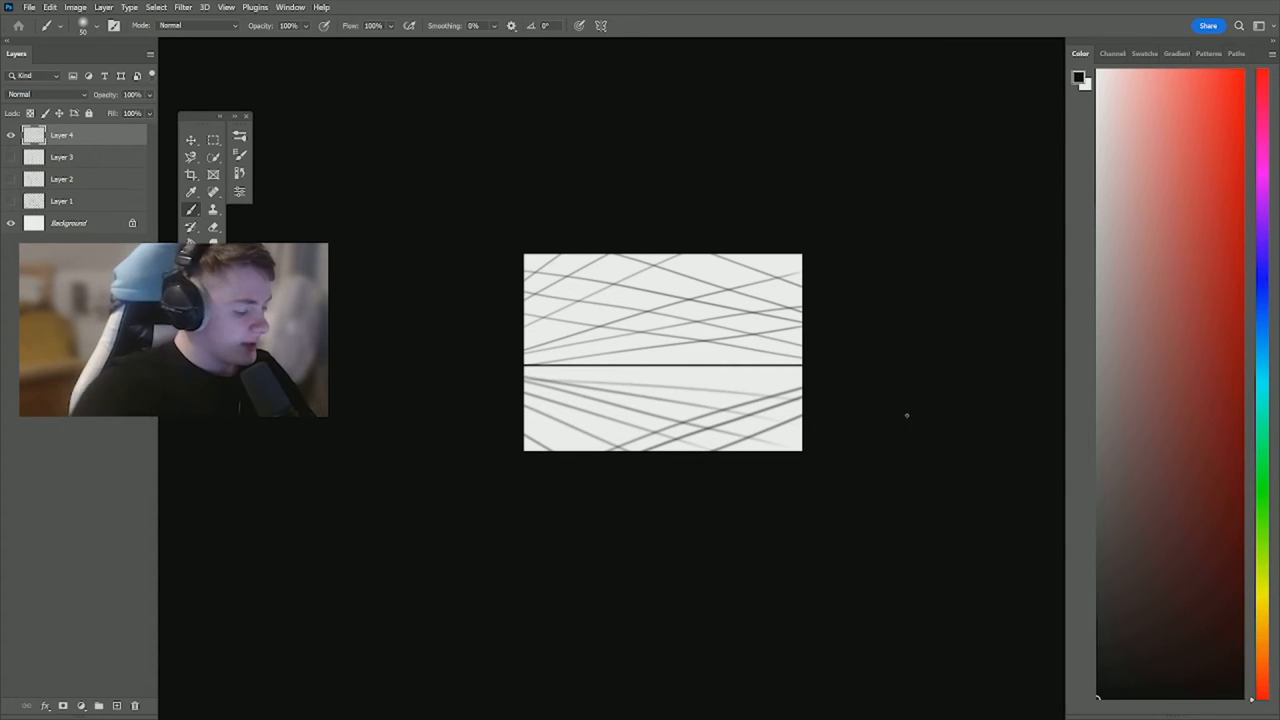
mouse_move(458, 360)
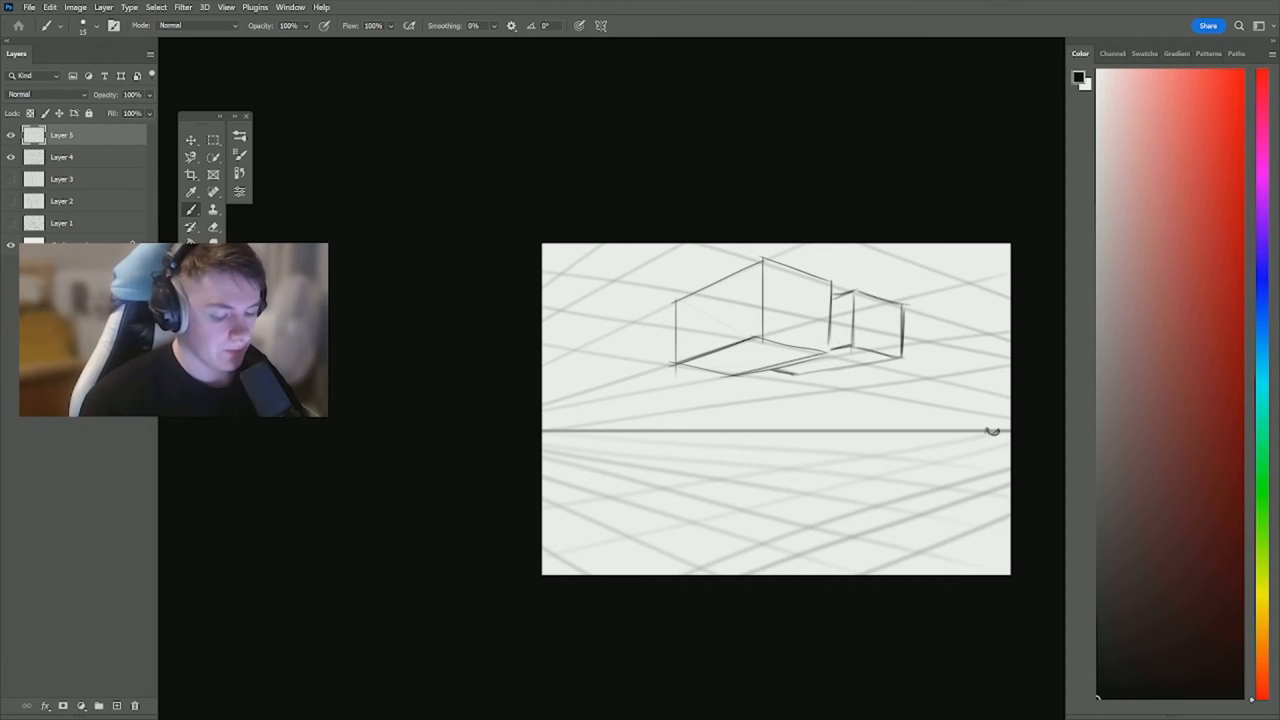
drag(764, 490, 764, 540)
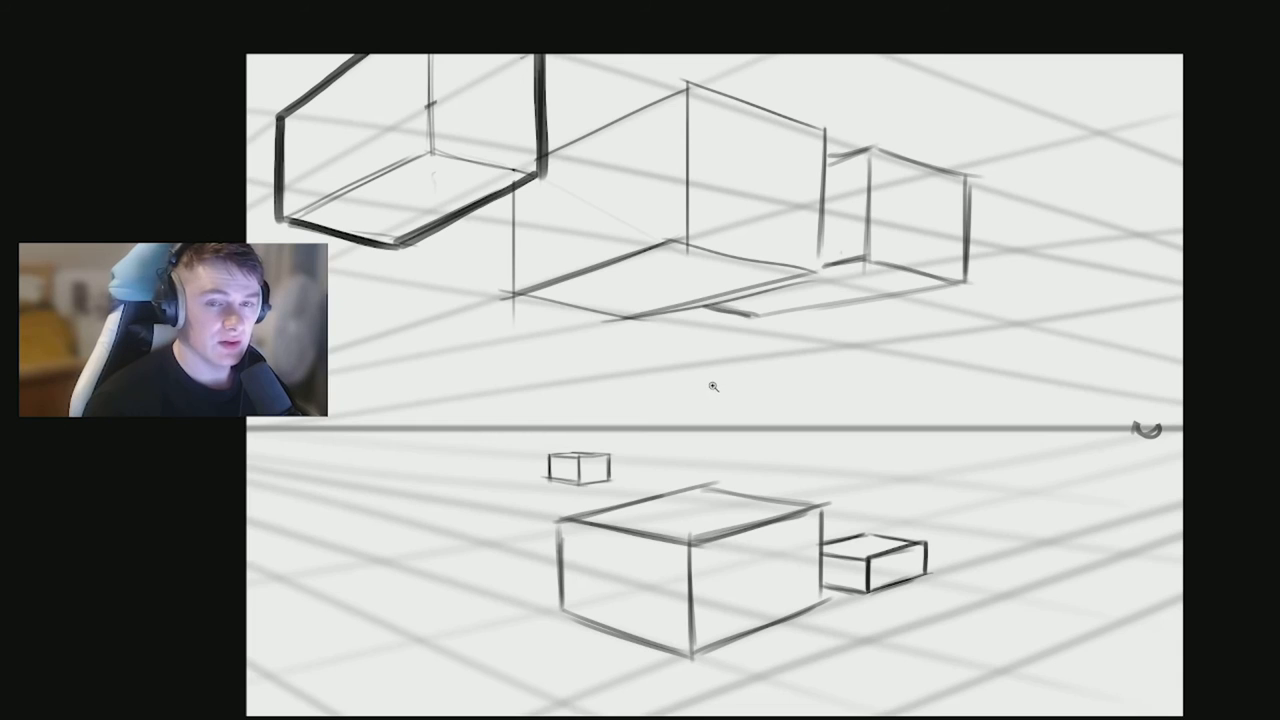
Sketch three boxes below the horizon—small, large and flat—along the grid's vanishing lines.
scroll(up, 3)
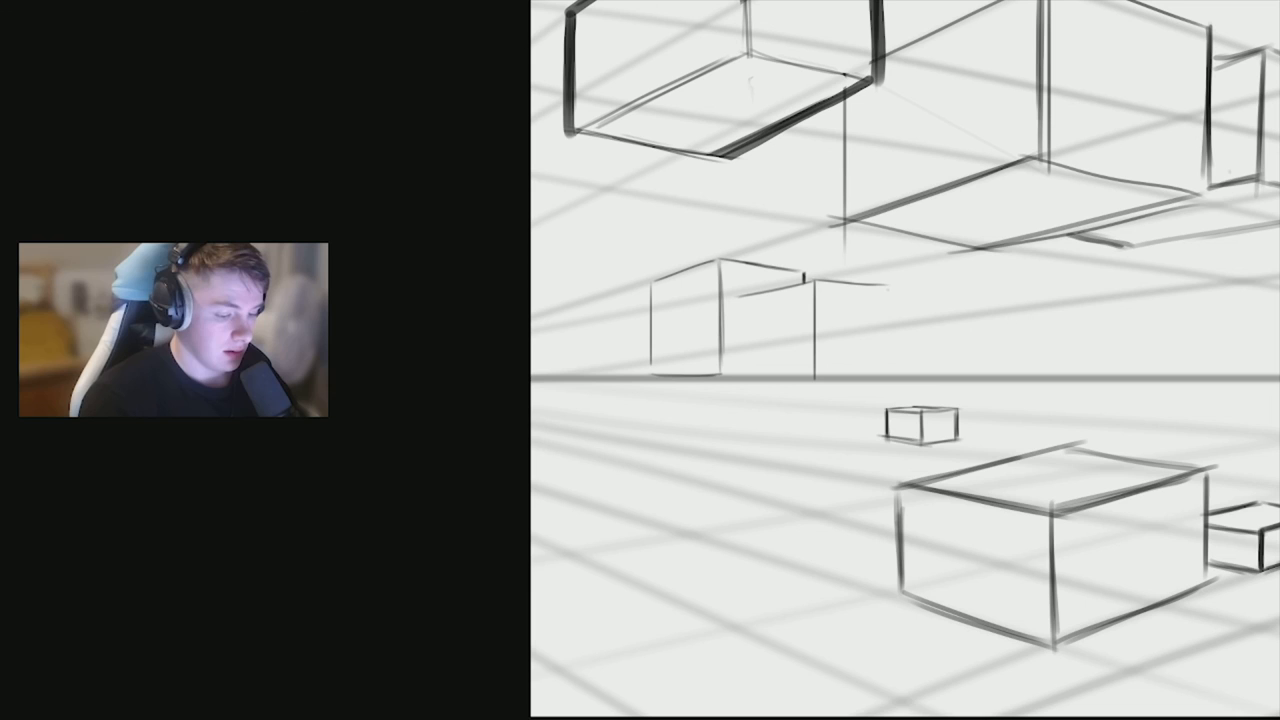
Draw straight vertical and perspective edges of a tall building rising from the horizon.
key(shift)
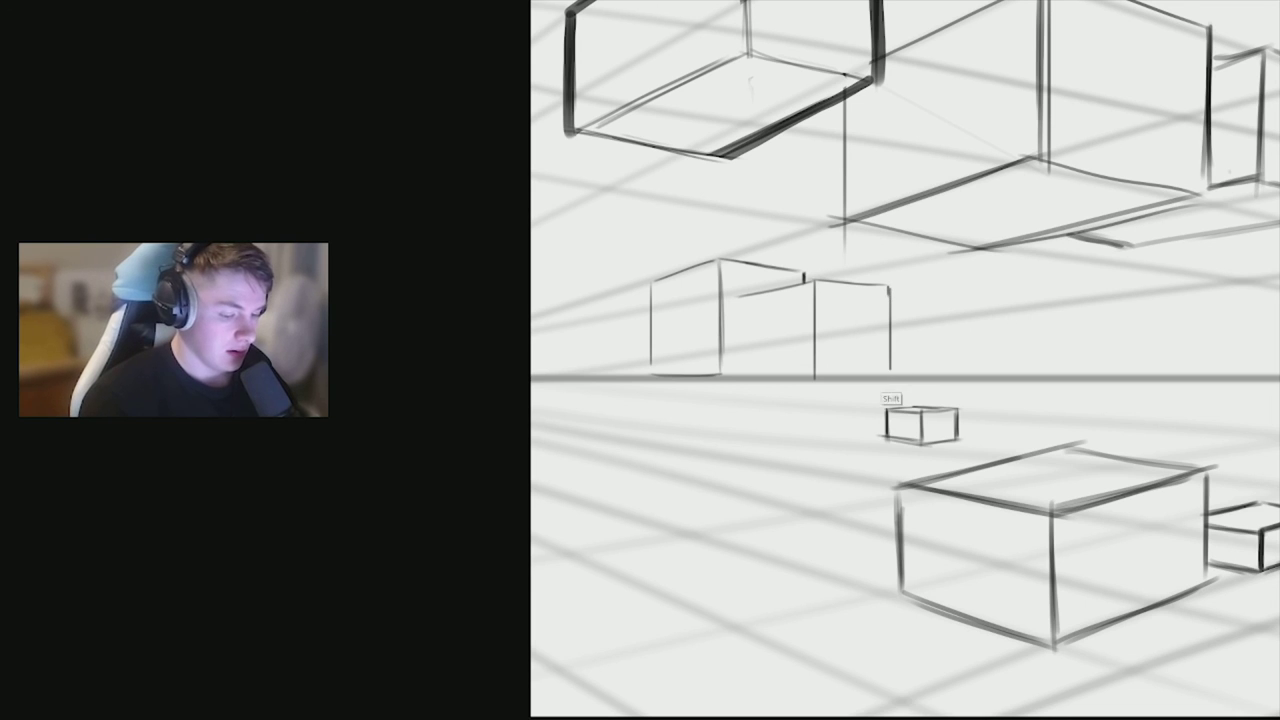